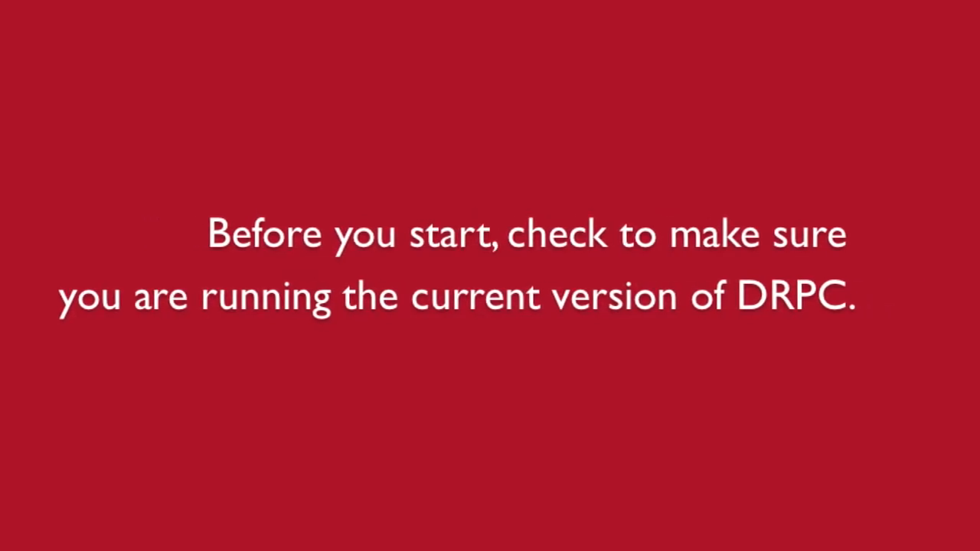
Open Help > About to confirm version v110714 is installed
left_click(445, 6)
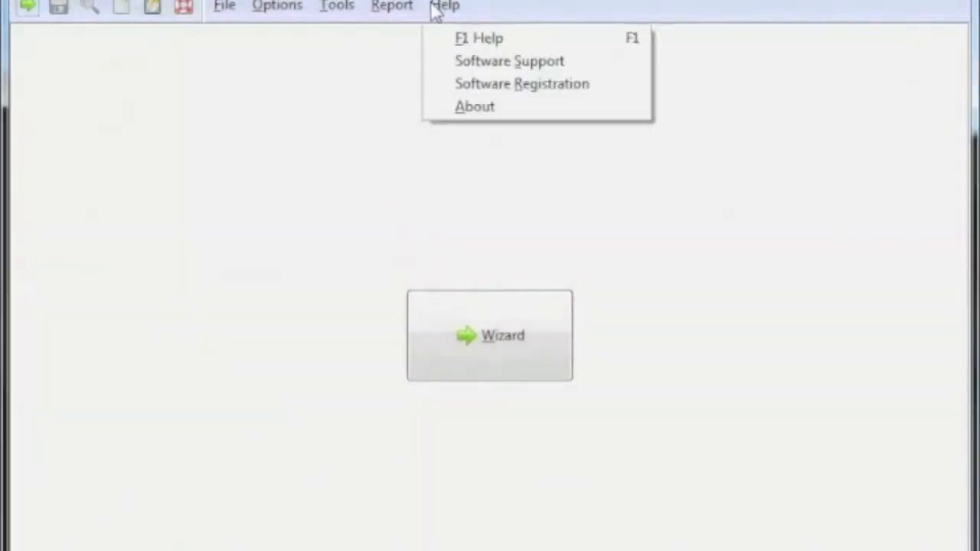
left_click(474, 106)
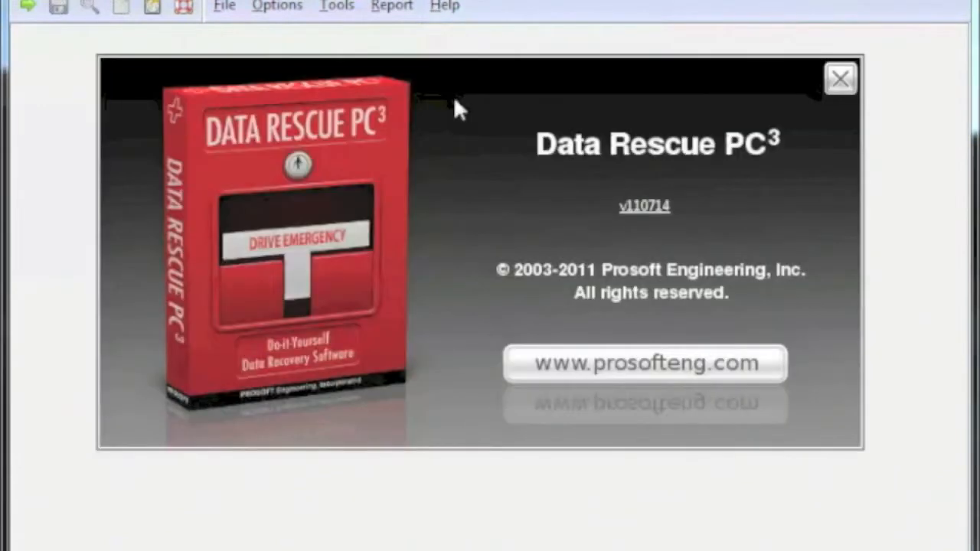
mouse_move(613, 229)
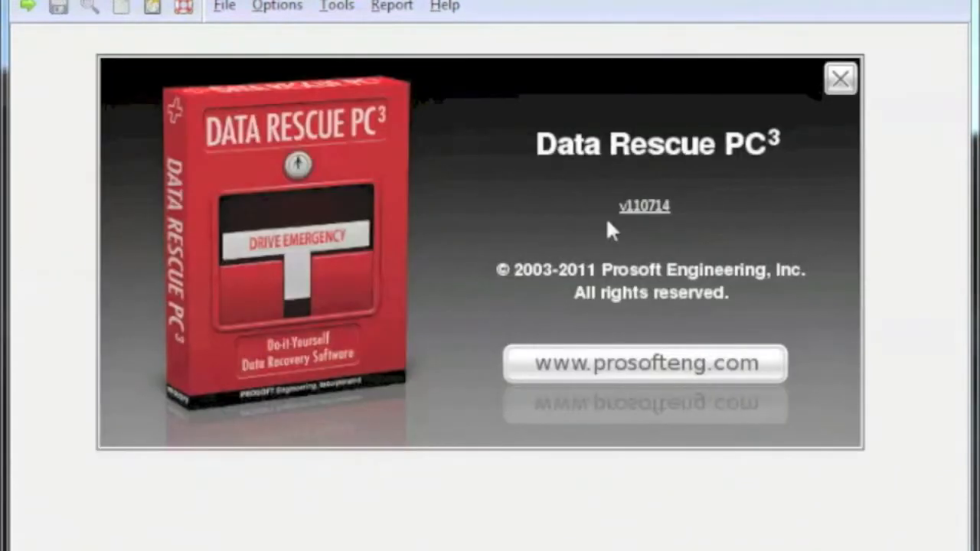
mouse_move(655, 226)
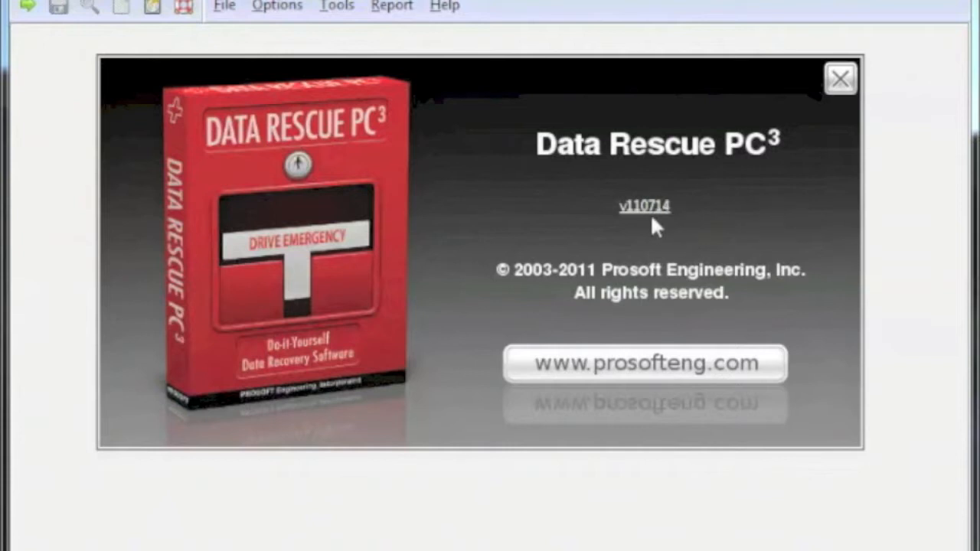
Close the About window and launch the recovery wizard to pick a source drive
left_click(840, 79)
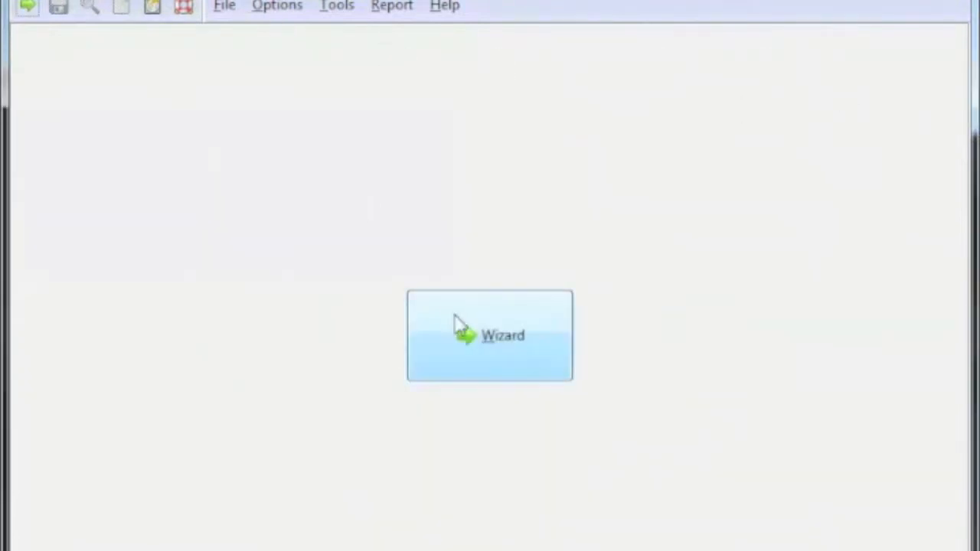
left_click(490, 336)
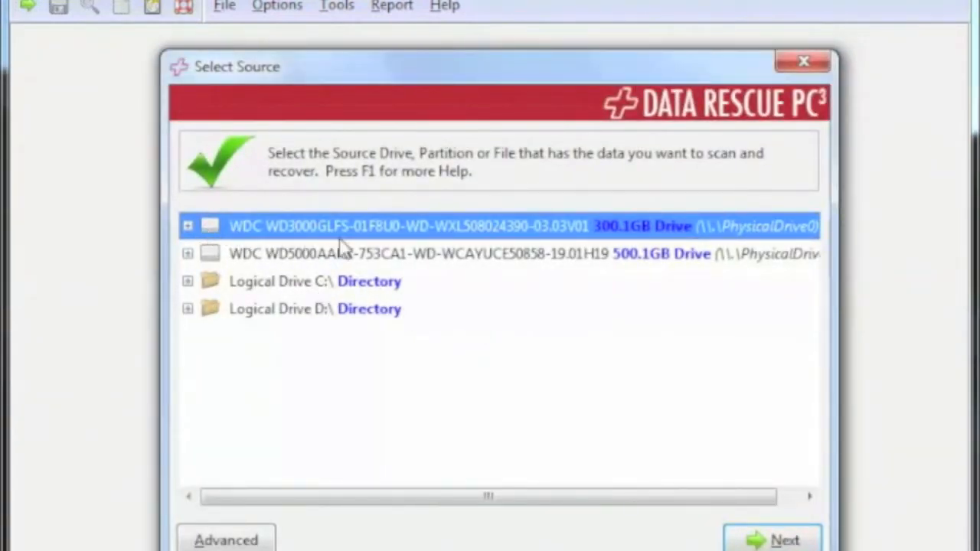
mouse_move(383, 271)
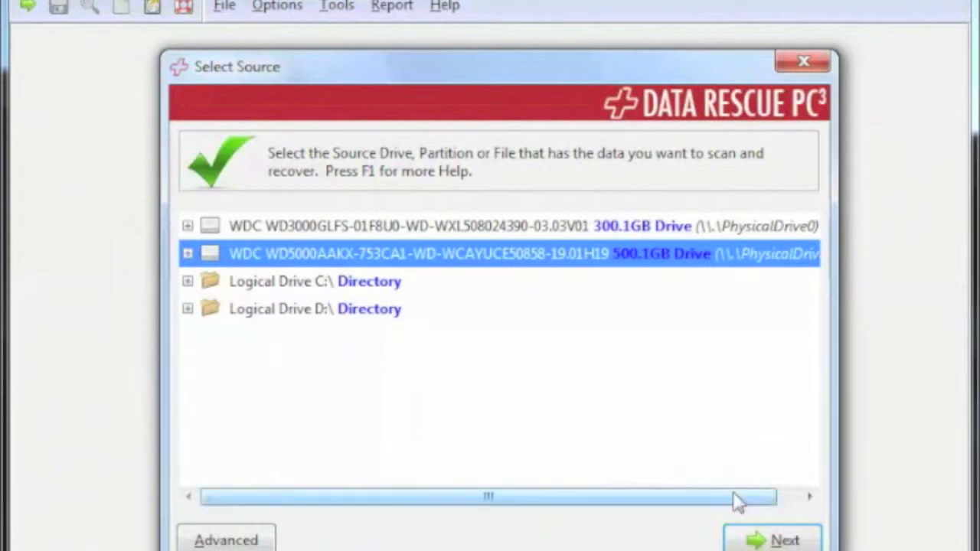
Confirm the 500.1GB WDC drive as source and advance to the Scan step
left_click(773, 539)
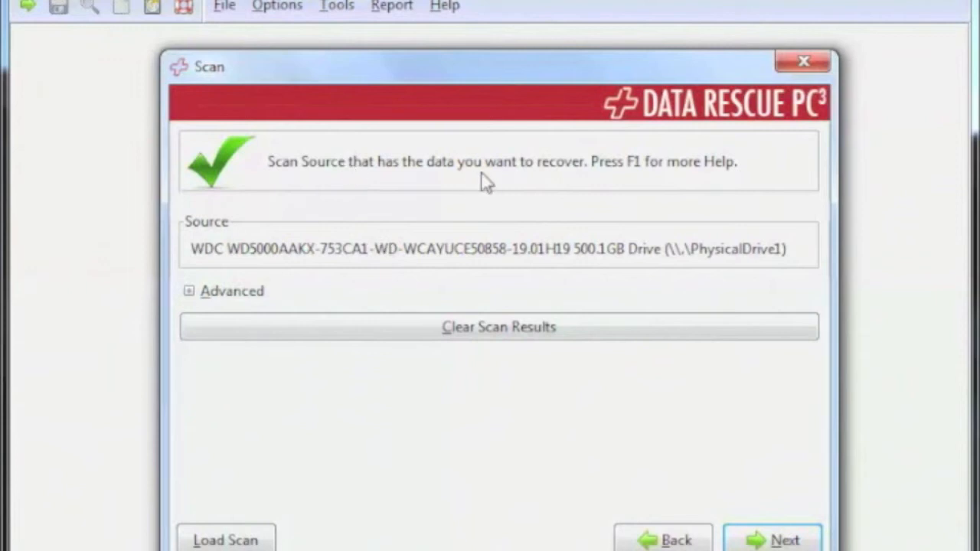
mouse_move(305, 239)
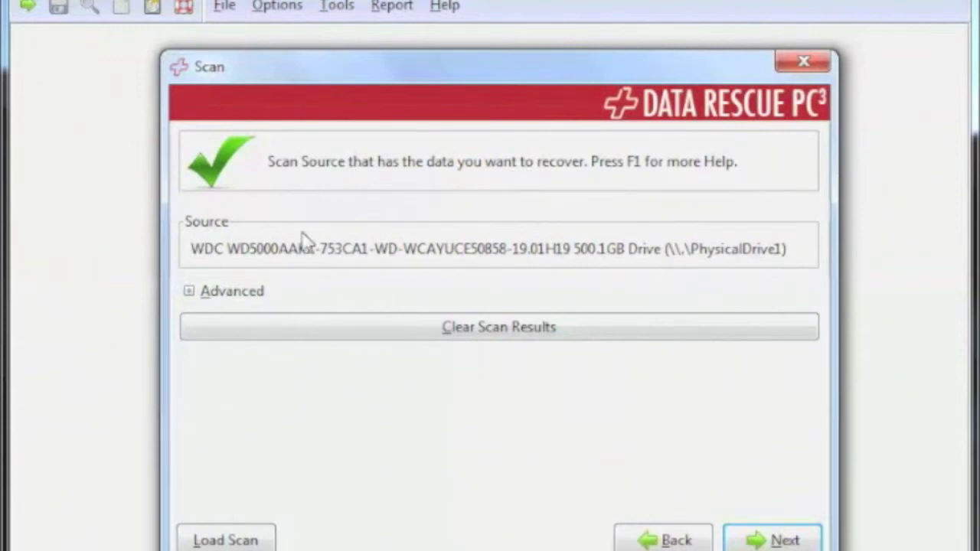
mouse_move(504, 270)
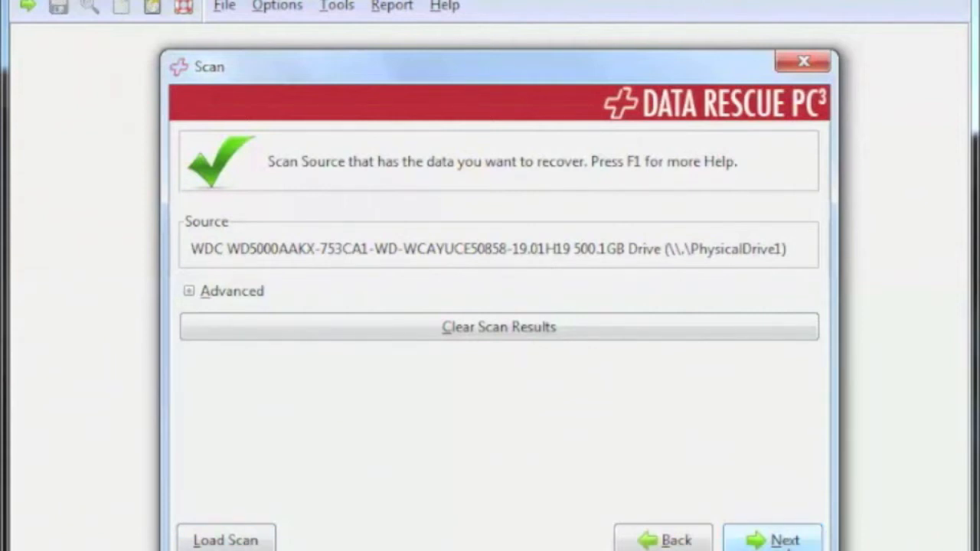
left_click(773, 539)
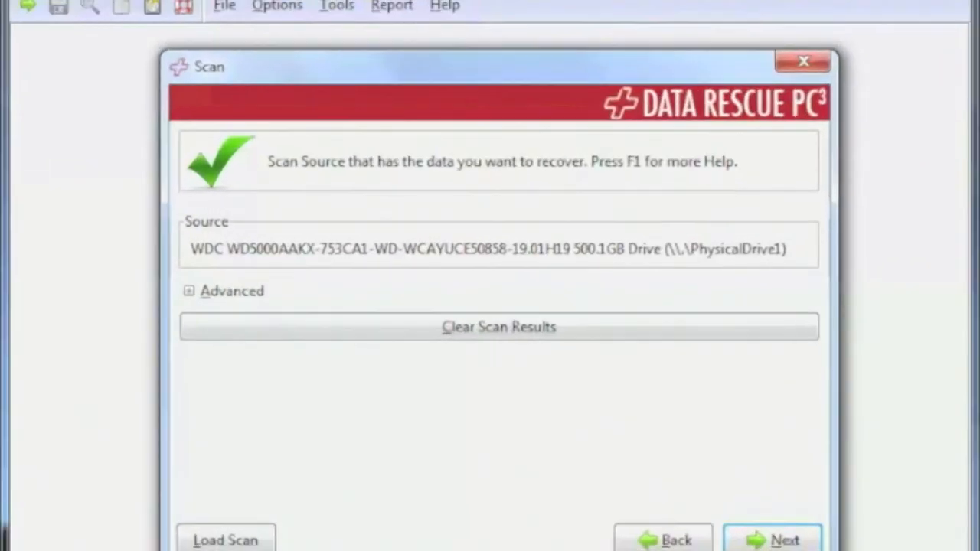
Scan the drive and save results as Scan.bin on the Desktop, replacing the old file
left_click(773, 539)
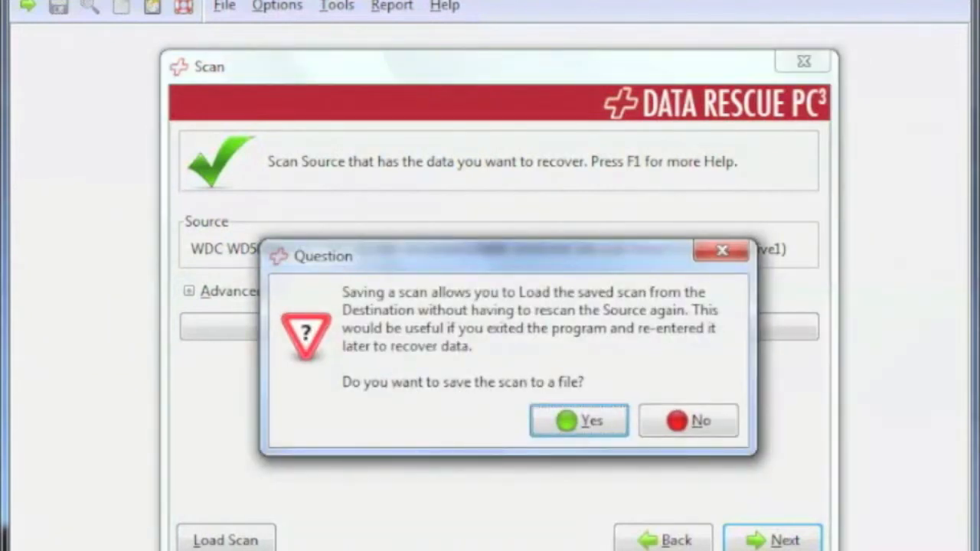
mouse_move(602, 220)
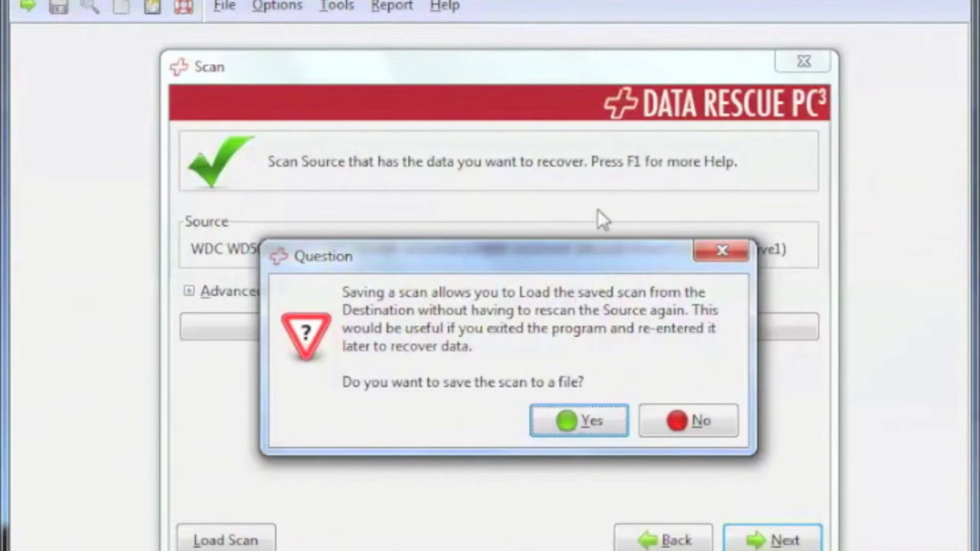
left_click(578, 420)
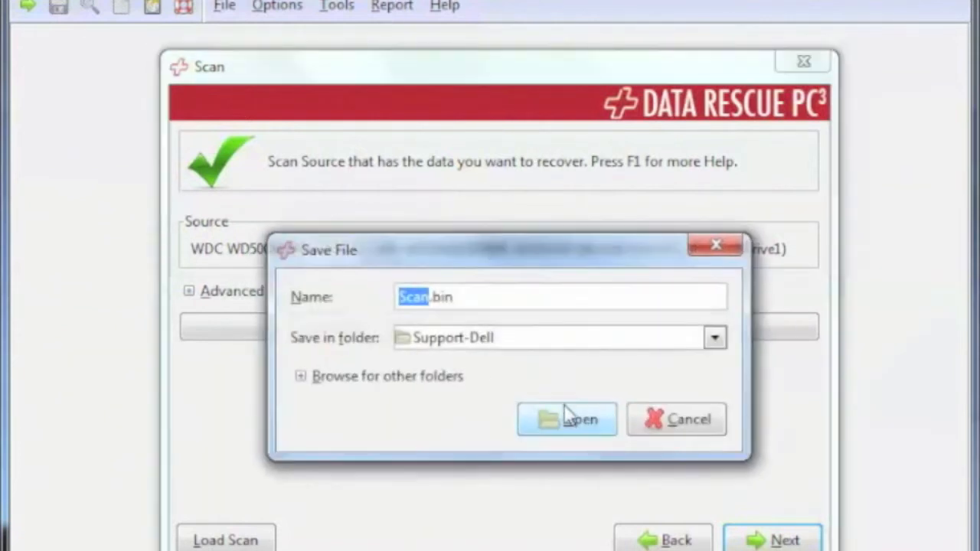
mouse_move(708, 339)
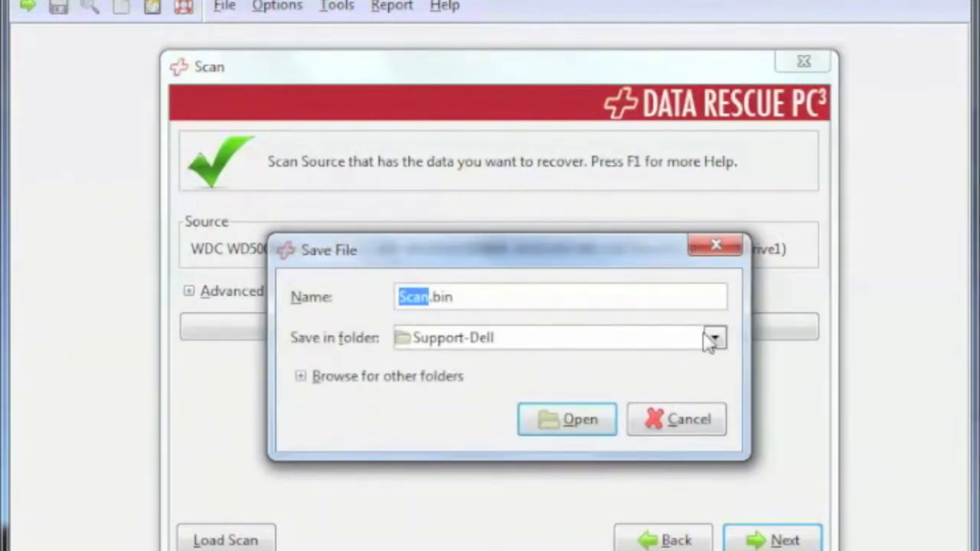
left_click(713, 338)
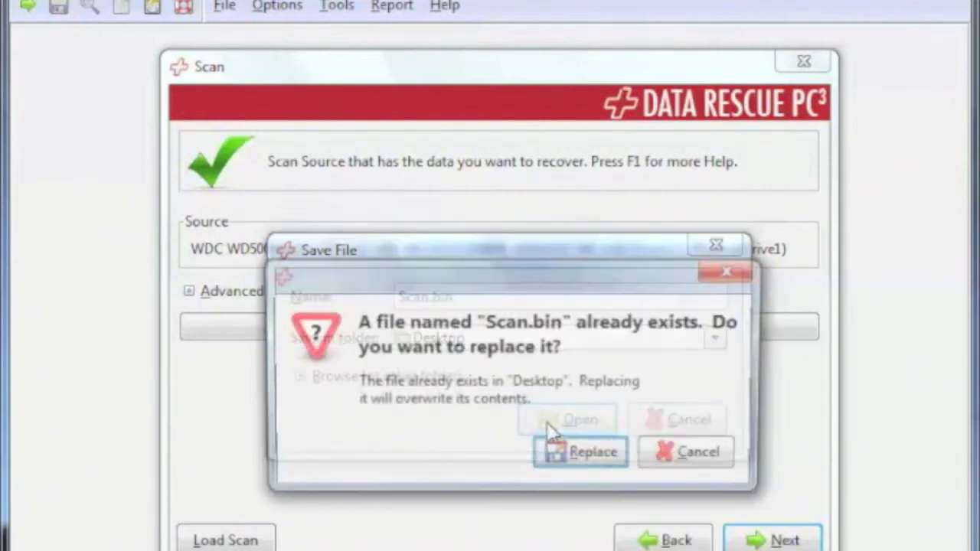
left_click(580, 452)
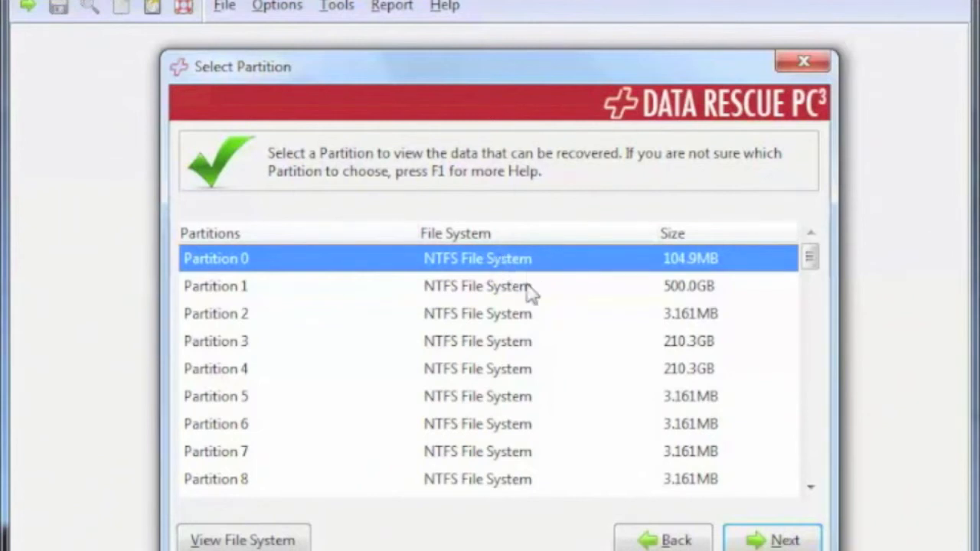
Select the 500.0GB Partition 1 and proceed to browse its file system
left_click(216, 286)
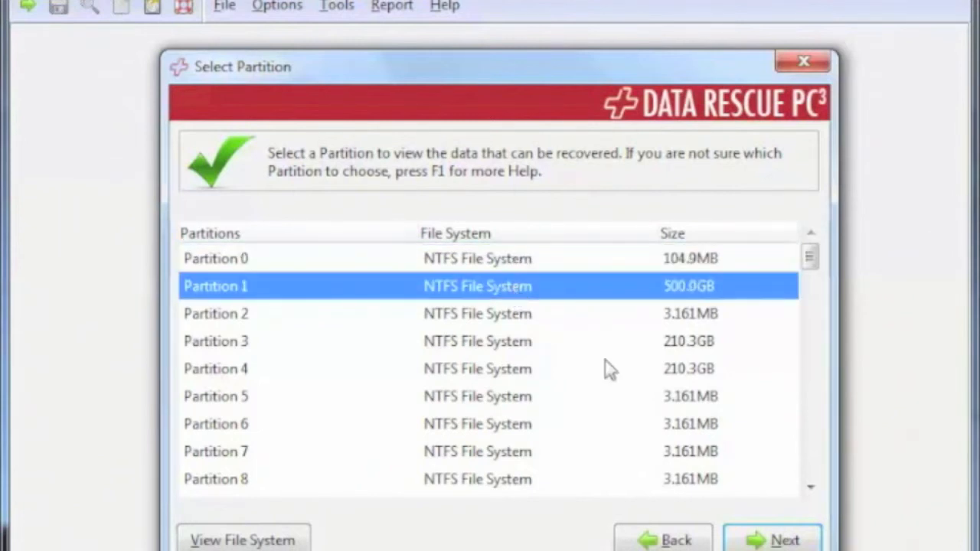
left_click(773, 539)
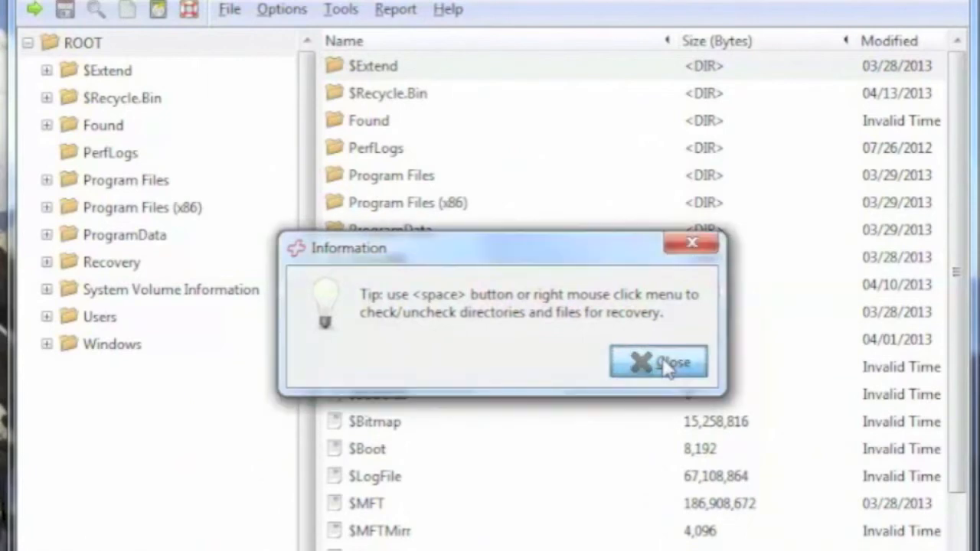
Dismiss the tip, expand Users > Support, and browse Pictures then Documents
left_click(659, 361)
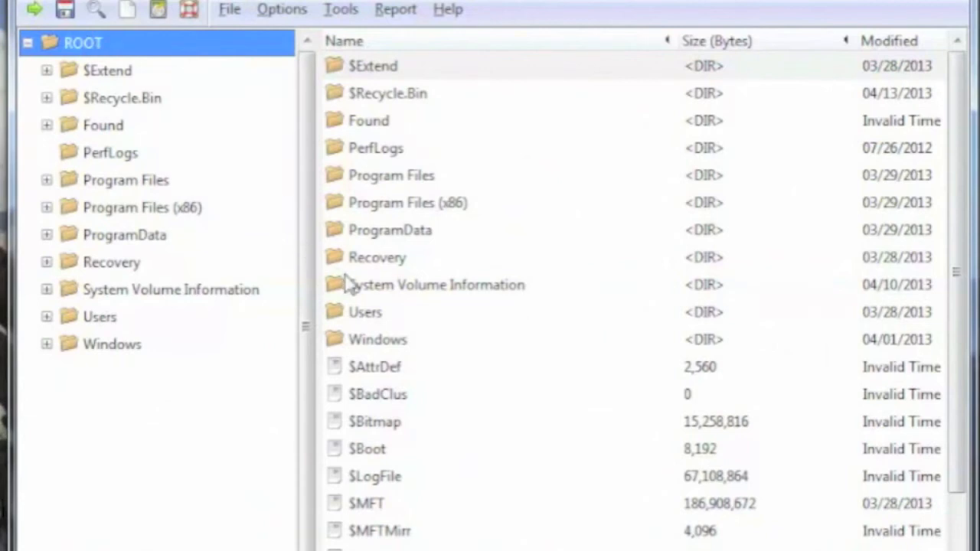
mouse_move(50, 330)
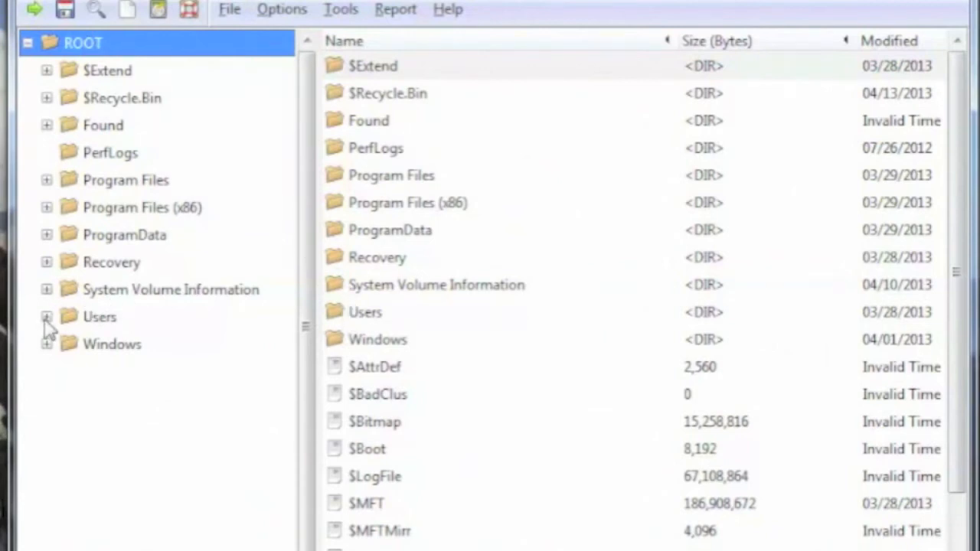
left_click(46, 317)
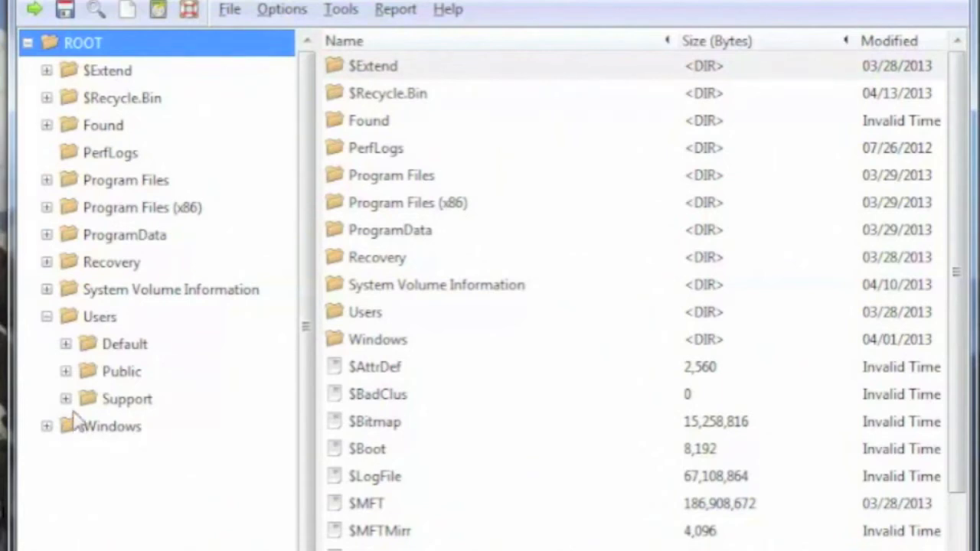
left_click(66, 399)
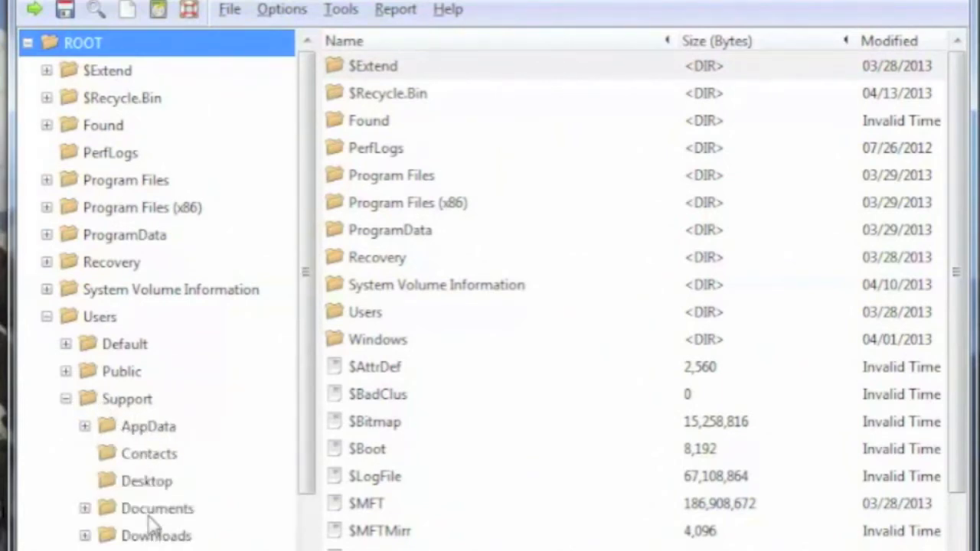
left_click(157, 508)
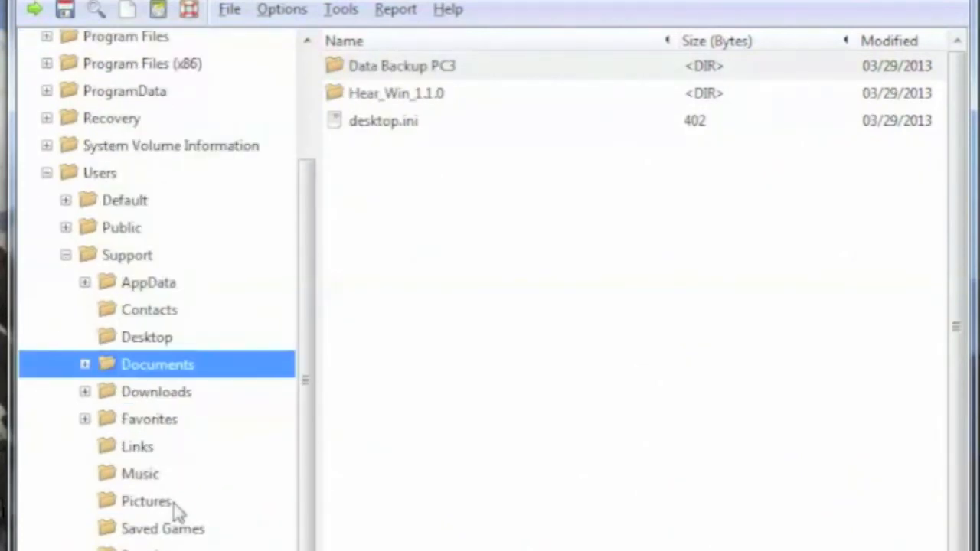
left_click(146, 501)
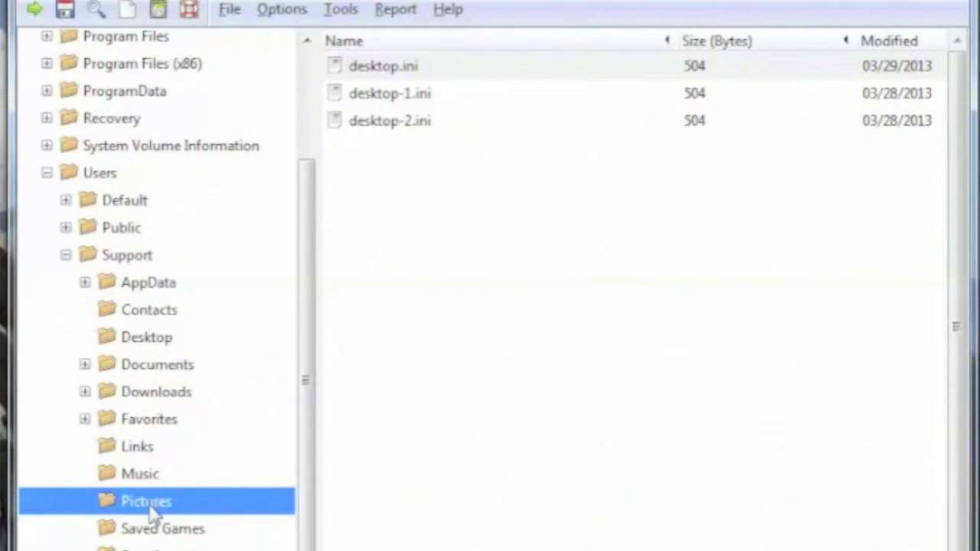
left_click(157, 365)
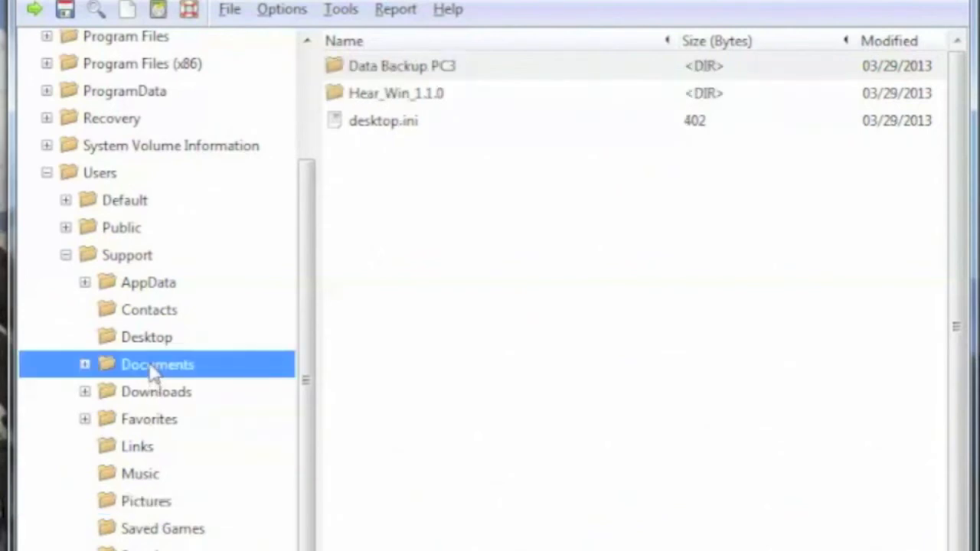
Check the Documents and Music folders under Support for recovery
right_click(157, 365)
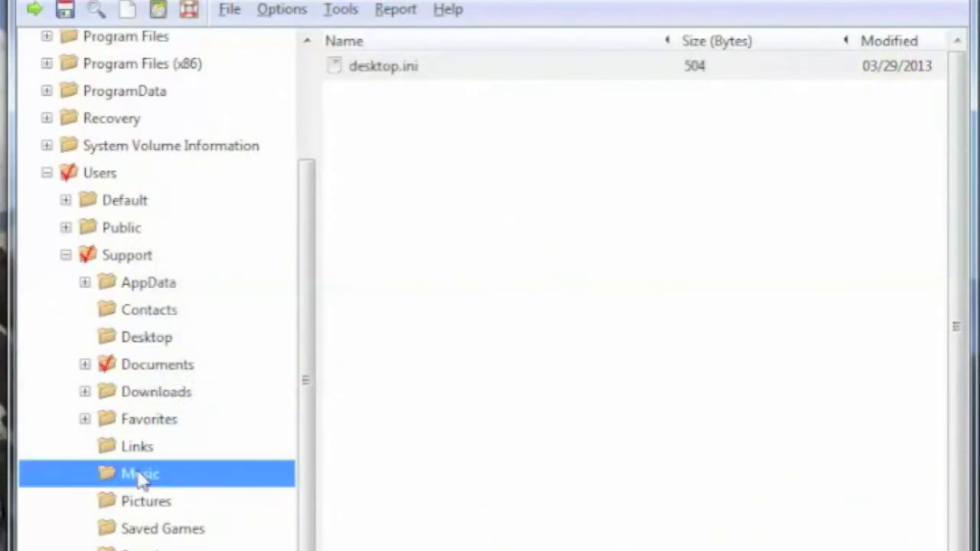
left_click(140, 474)
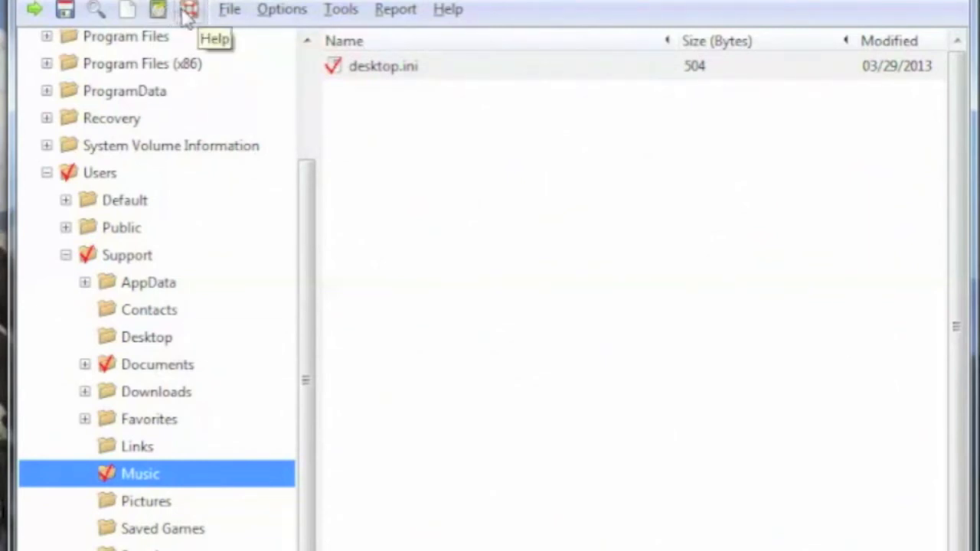
mouse_move(66, 10)
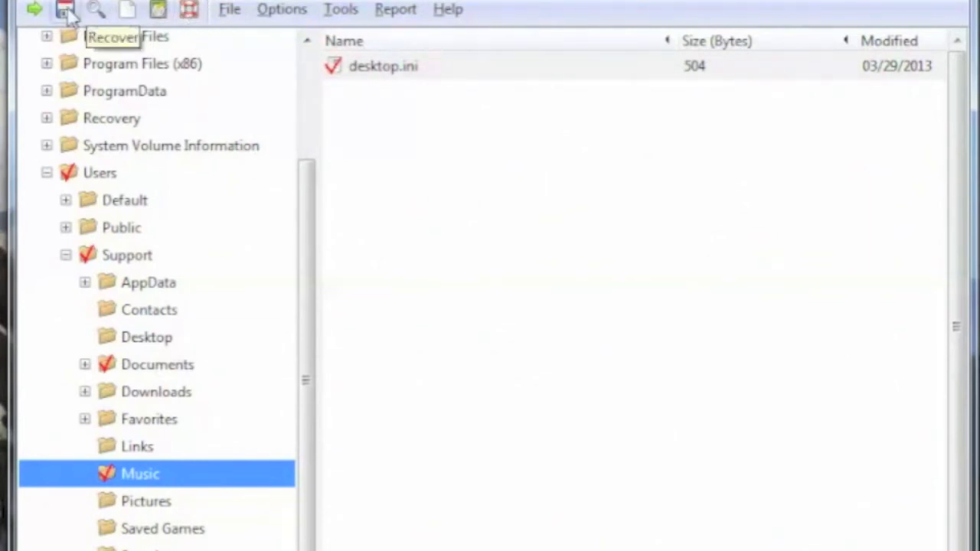
Start Recover Files and open the destination's Save in location list
left_click(65, 9)
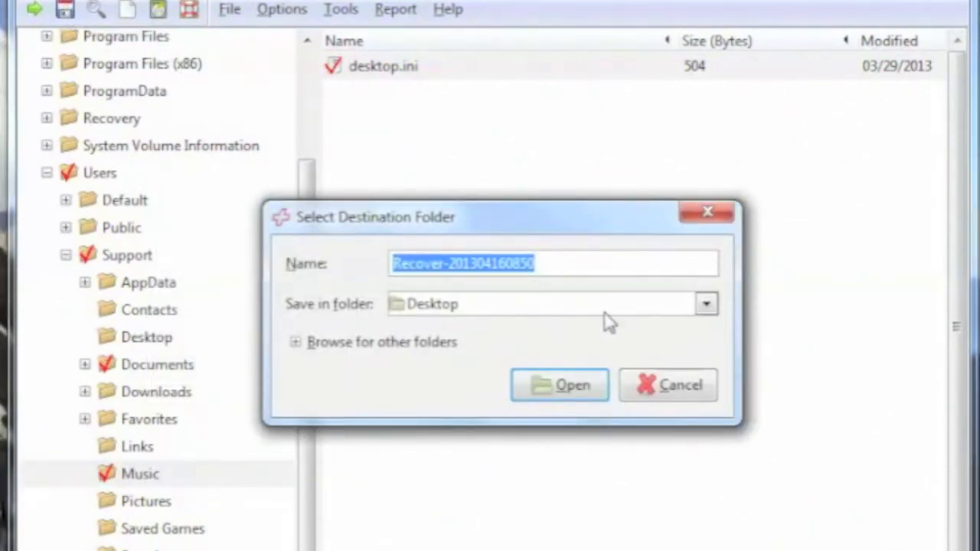
mouse_move(705, 304)
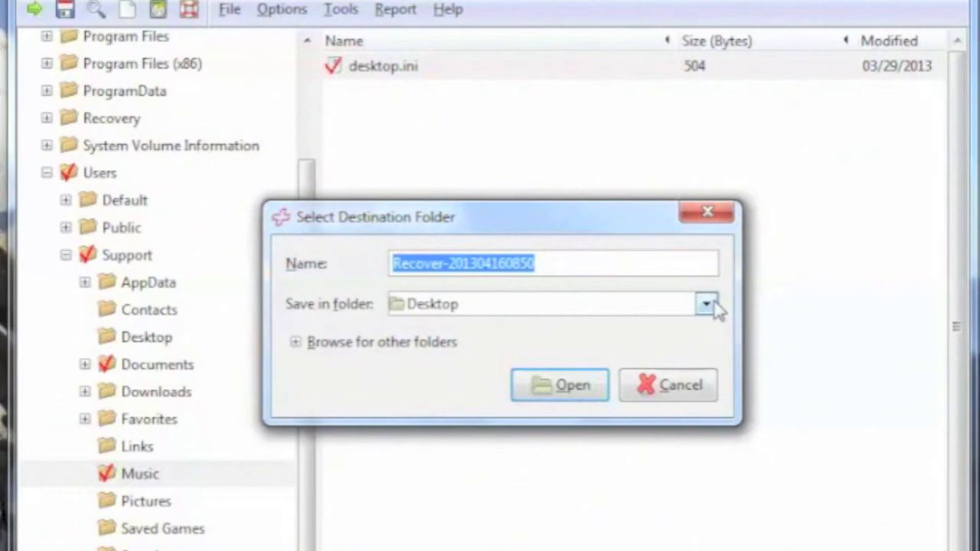
left_click(705, 304)
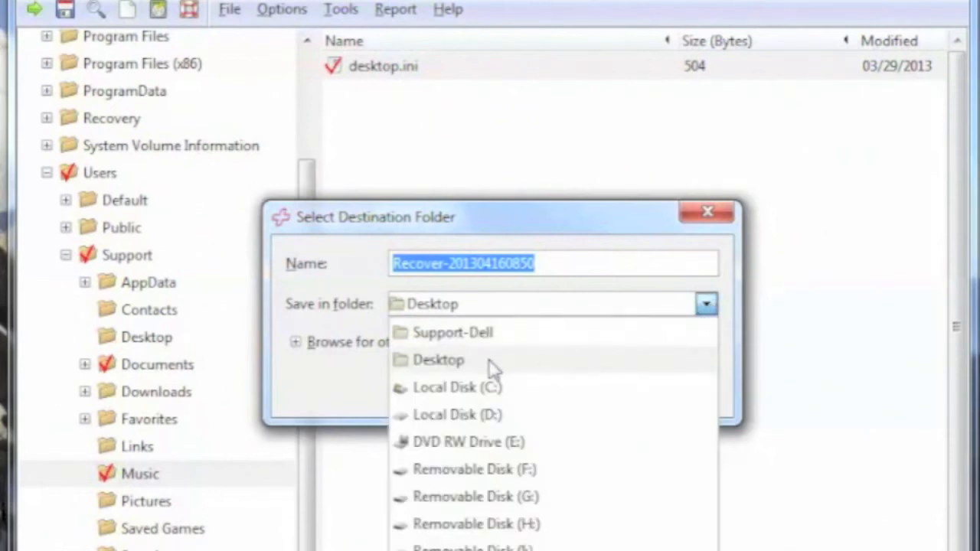